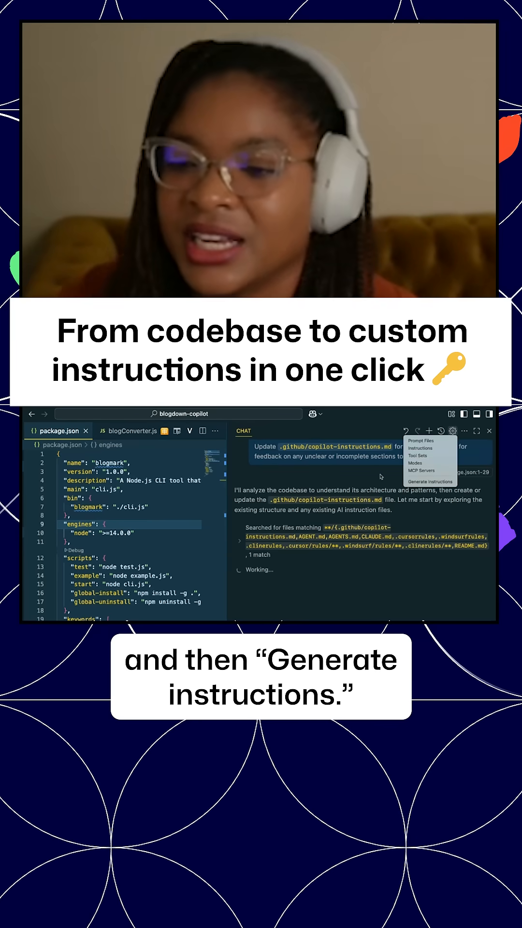
Run Copilot Chat's Generate Instructions on the blogdown-copilot codebase.
click(430, 482)
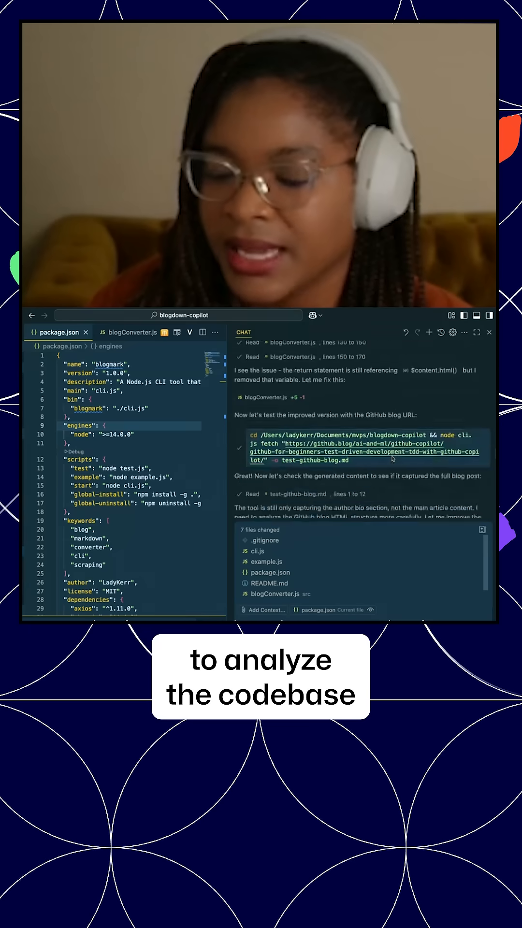
scroll(down, 3)
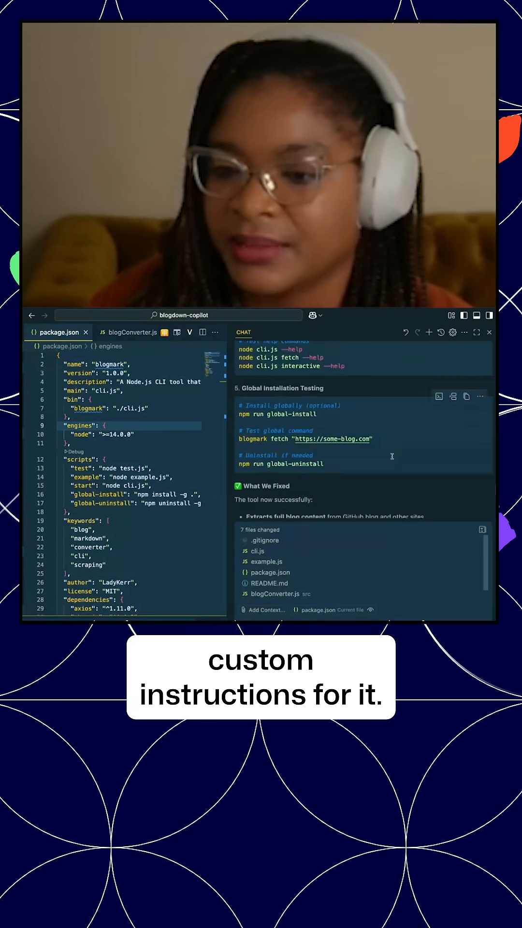